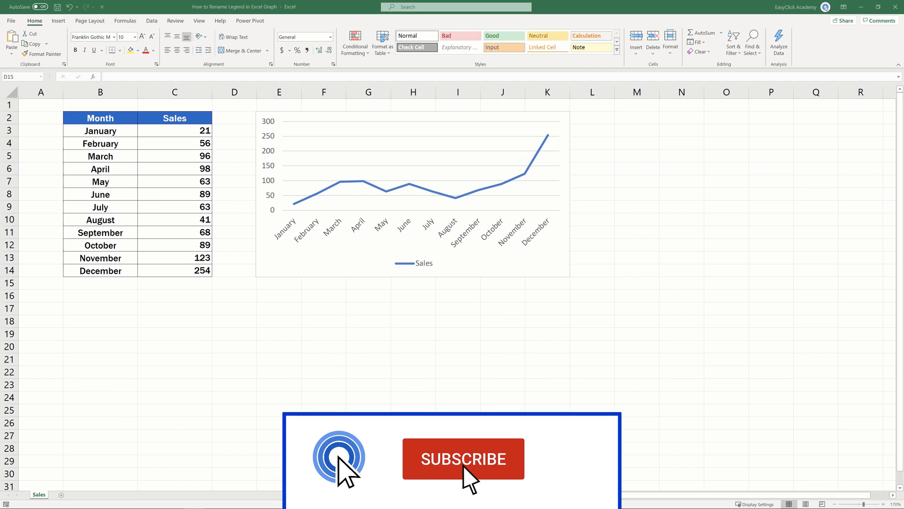
Overwrite the Sales header in cell C2 with 'Monthly Sales', updating the chart legend too
click(463, 459)
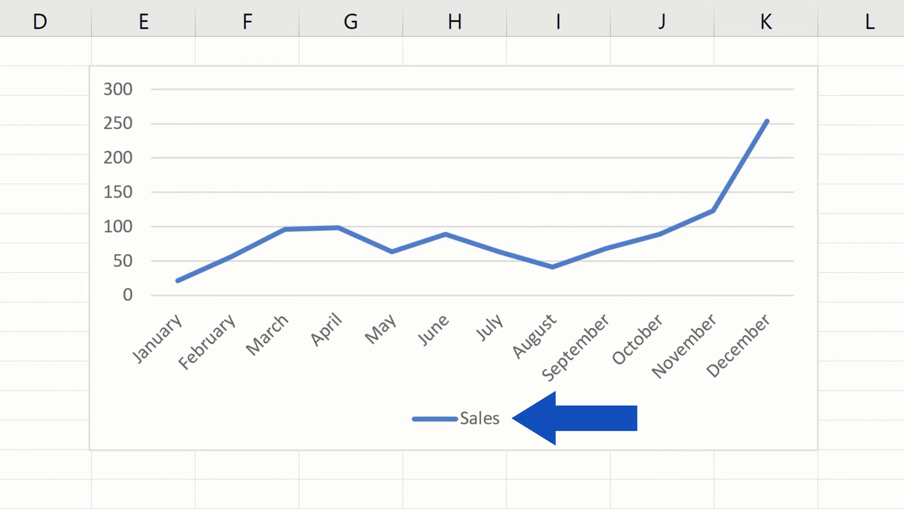
click(582, 418)
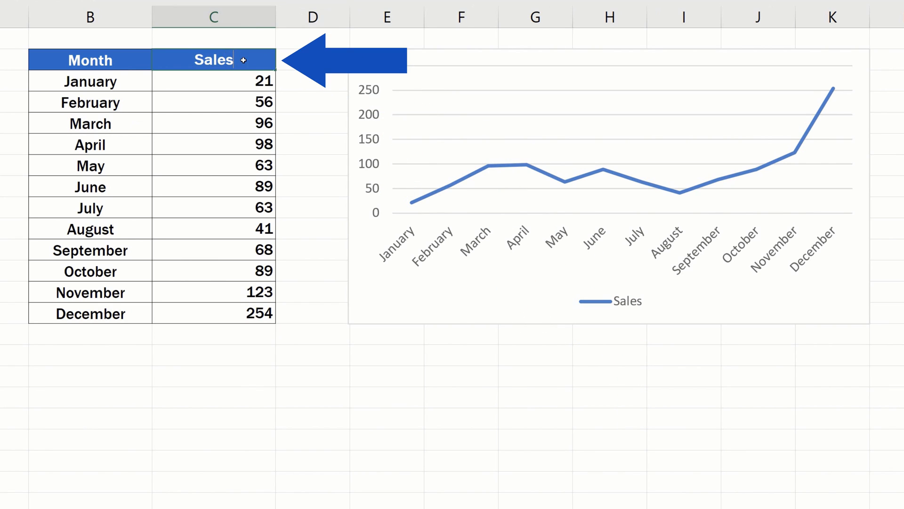
text(Monthly)
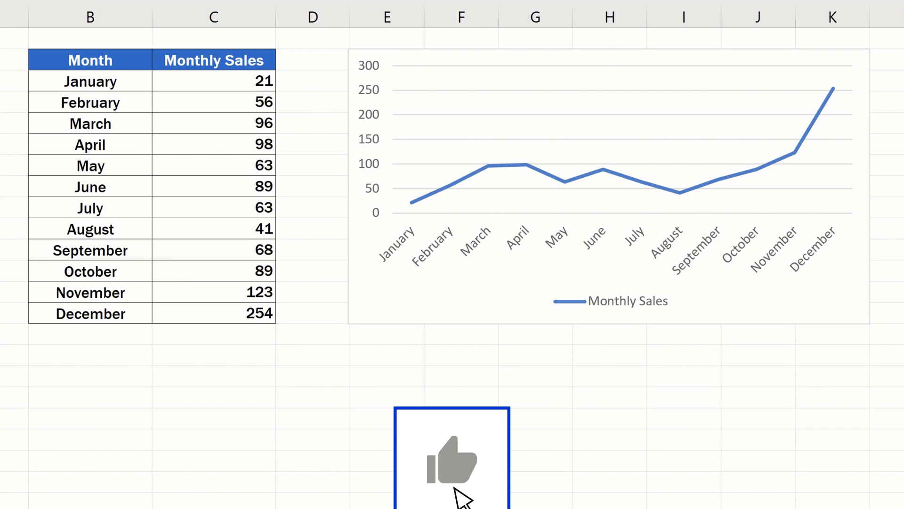
click(451, 459)
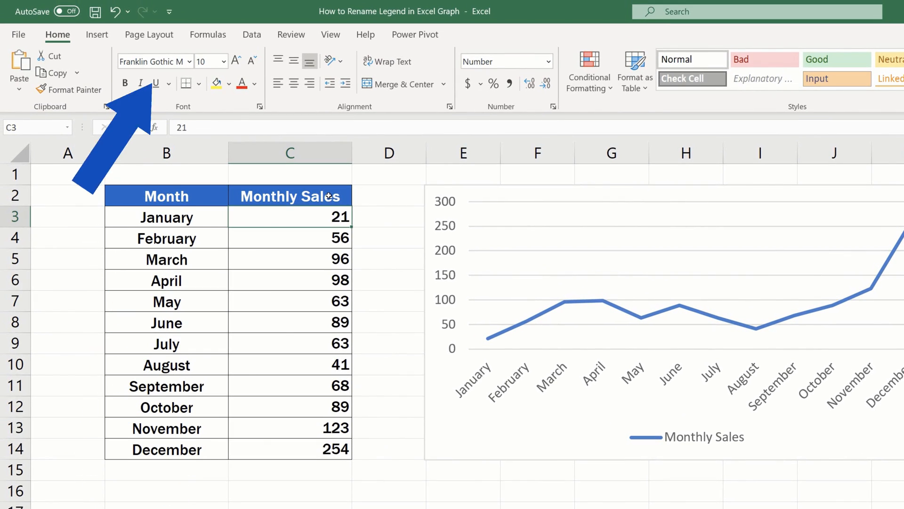
Undo the rename so the header and legend read 'Sales' again
click(114, 12)
text(Sales)
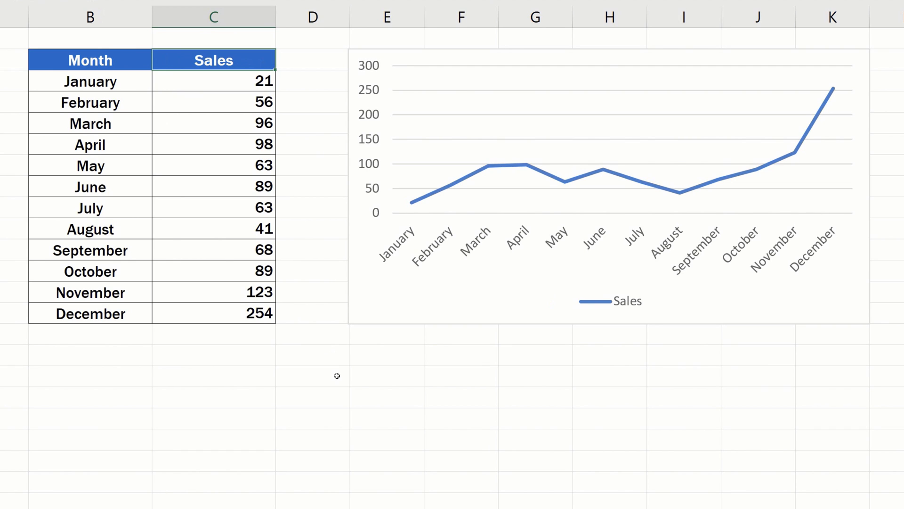
click(628, 381)
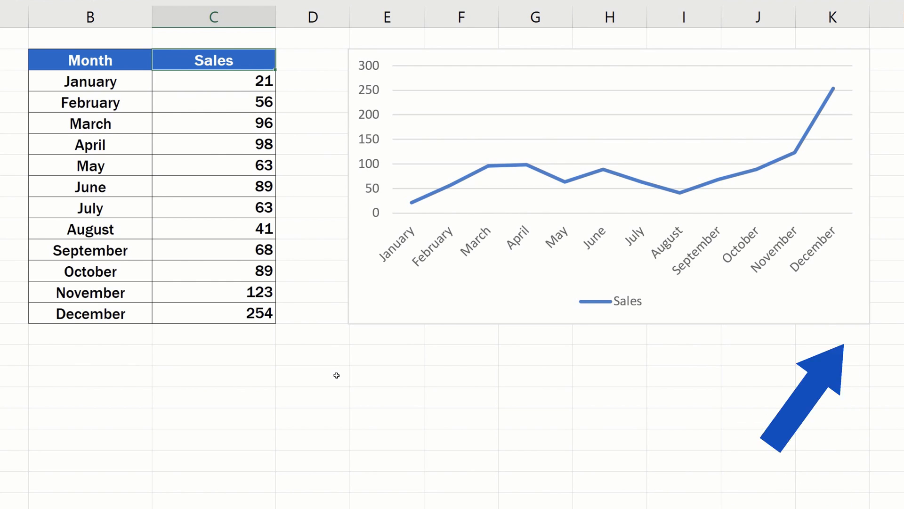
Bring up the Select Data Source dialog for the line chart, listing the Sales series
click(606, 184)
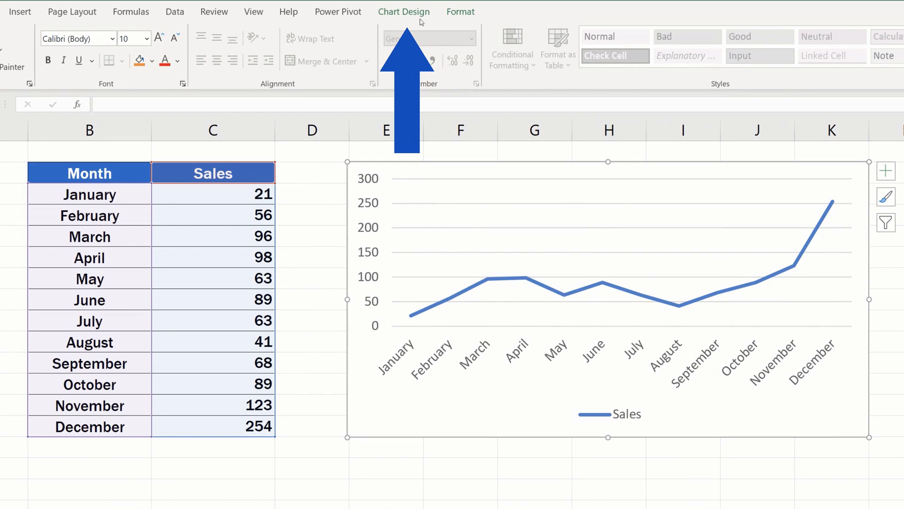
click(404, 11)
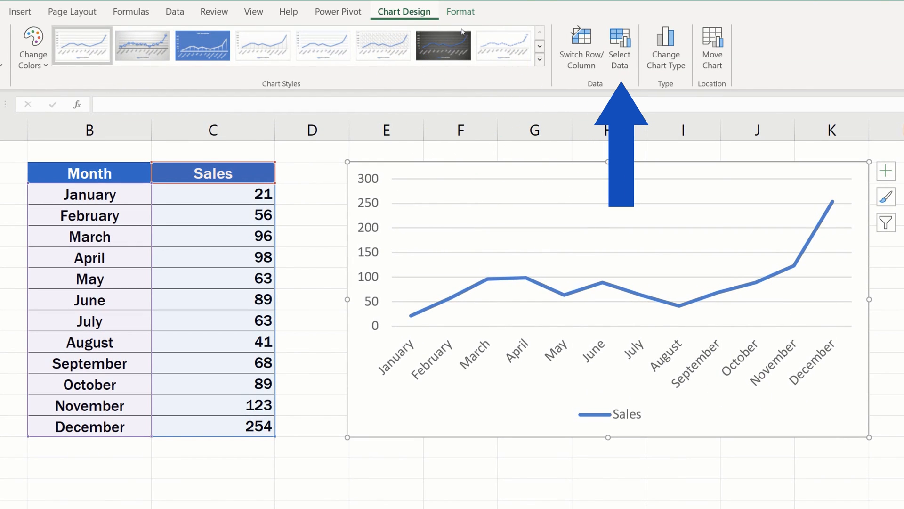
click(620, 46)
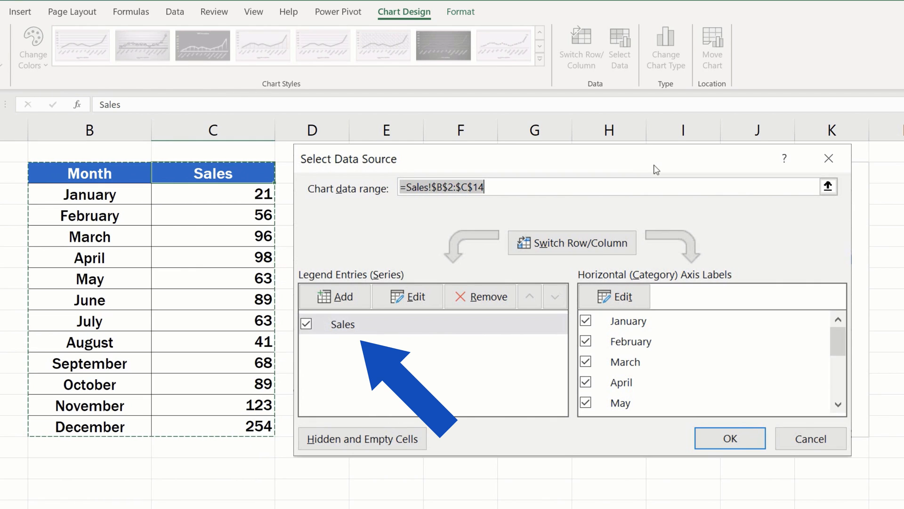
Edit the Sales series entry, its name still linked to cell C2
click(343, 323)
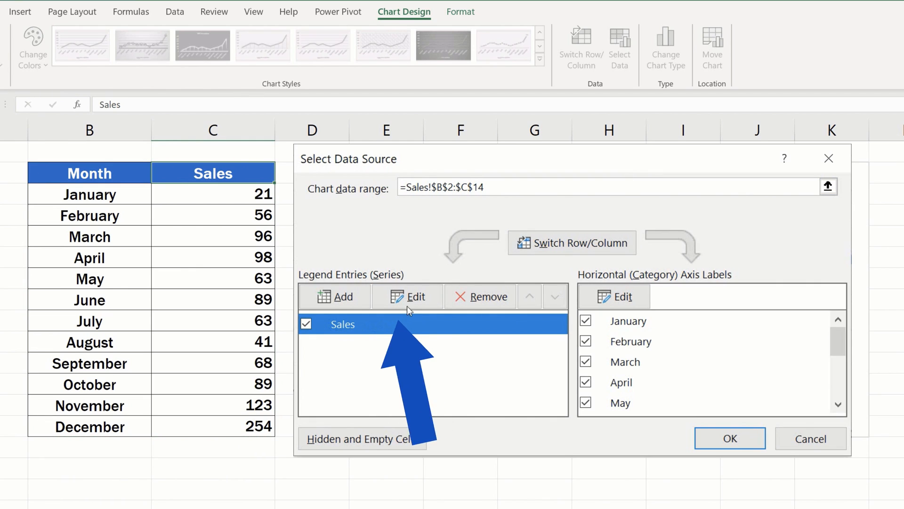
click(414, 296)
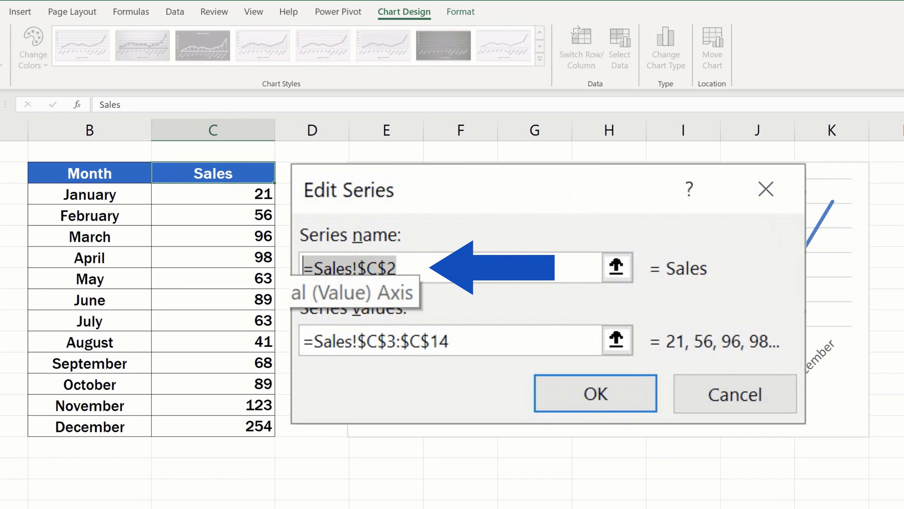
Set the series name to 'Monthly Sales' and apply it, leaving the table header as Sales
text(Monthly Sales)
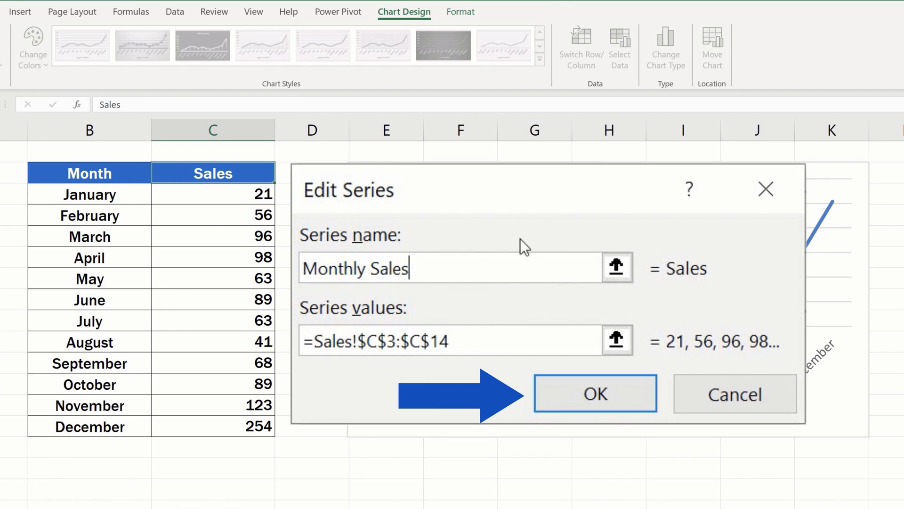
click(595, 394)
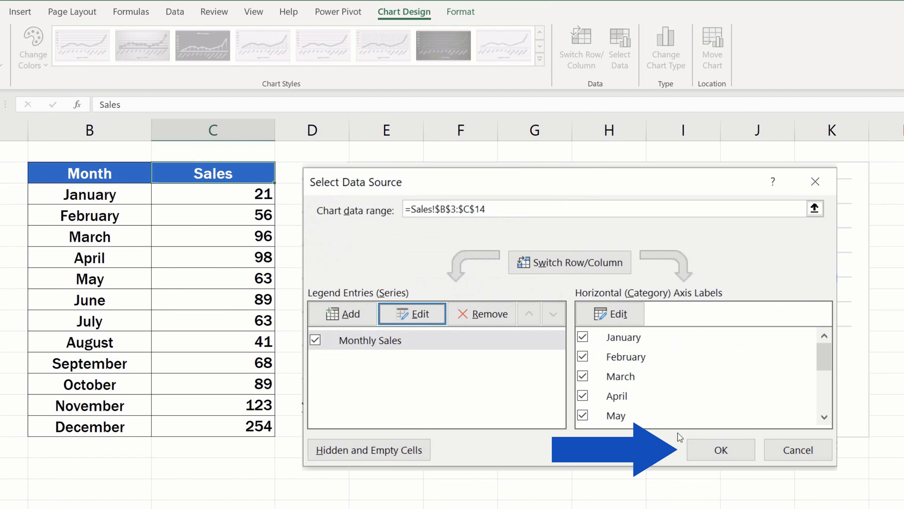
click(721, 450)
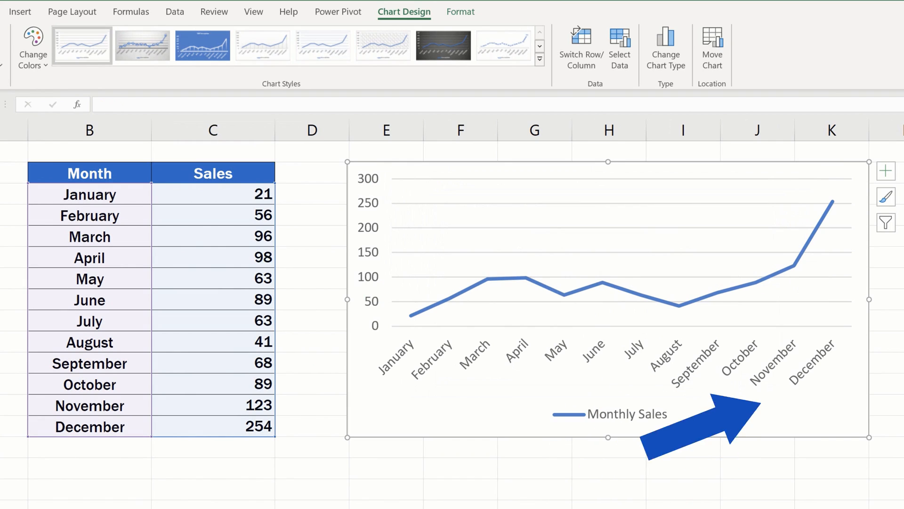